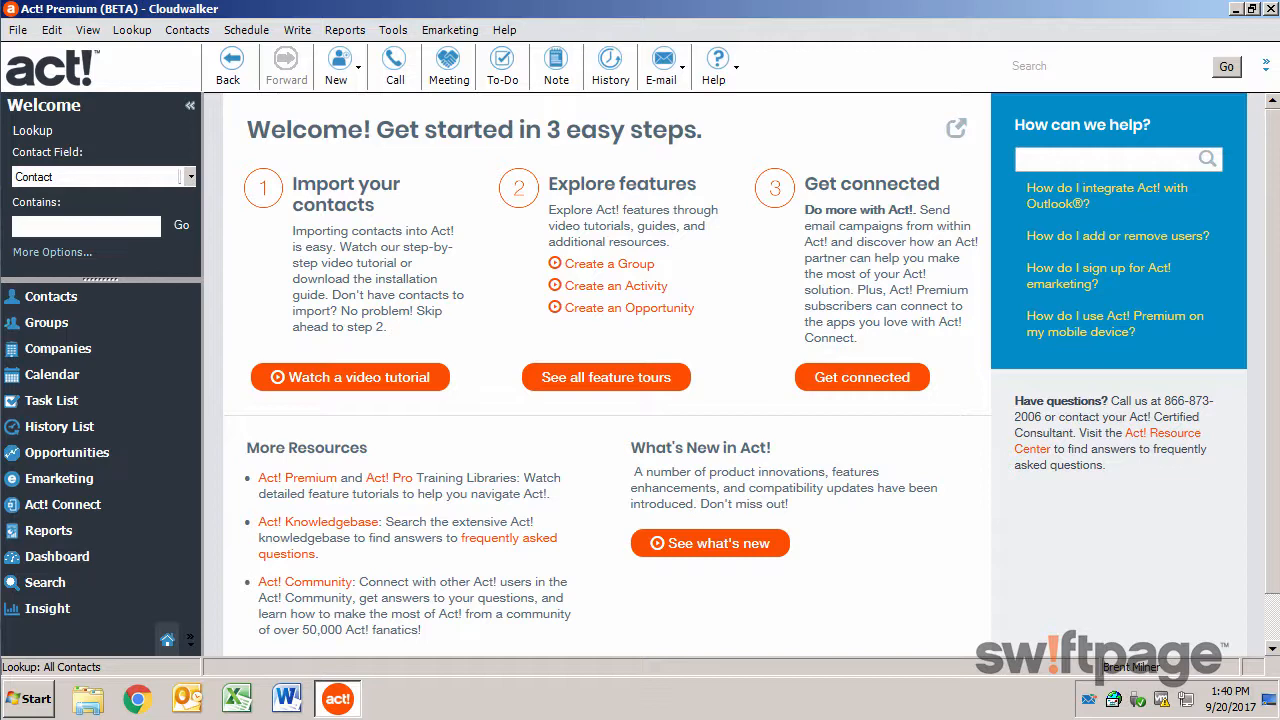
mouse_move(393, 29)
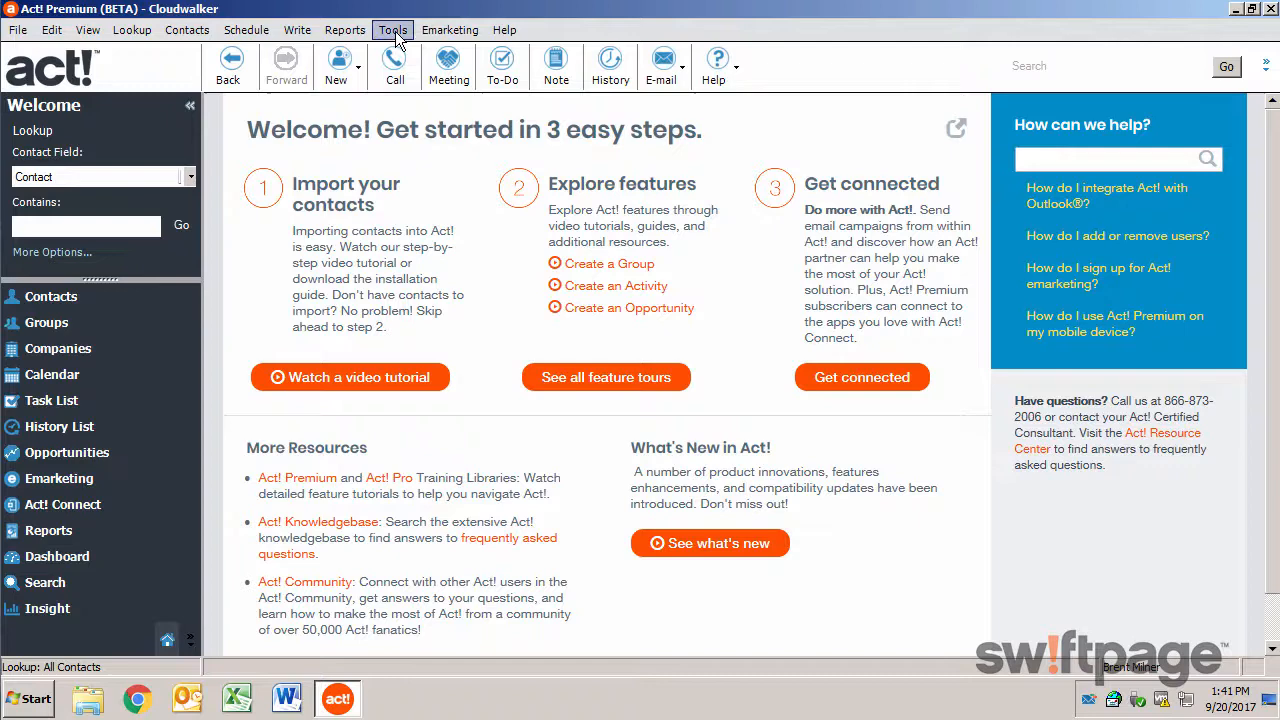
- Choose Share Database from the Tools > Database Maintenance menu
left_click(392, 29)
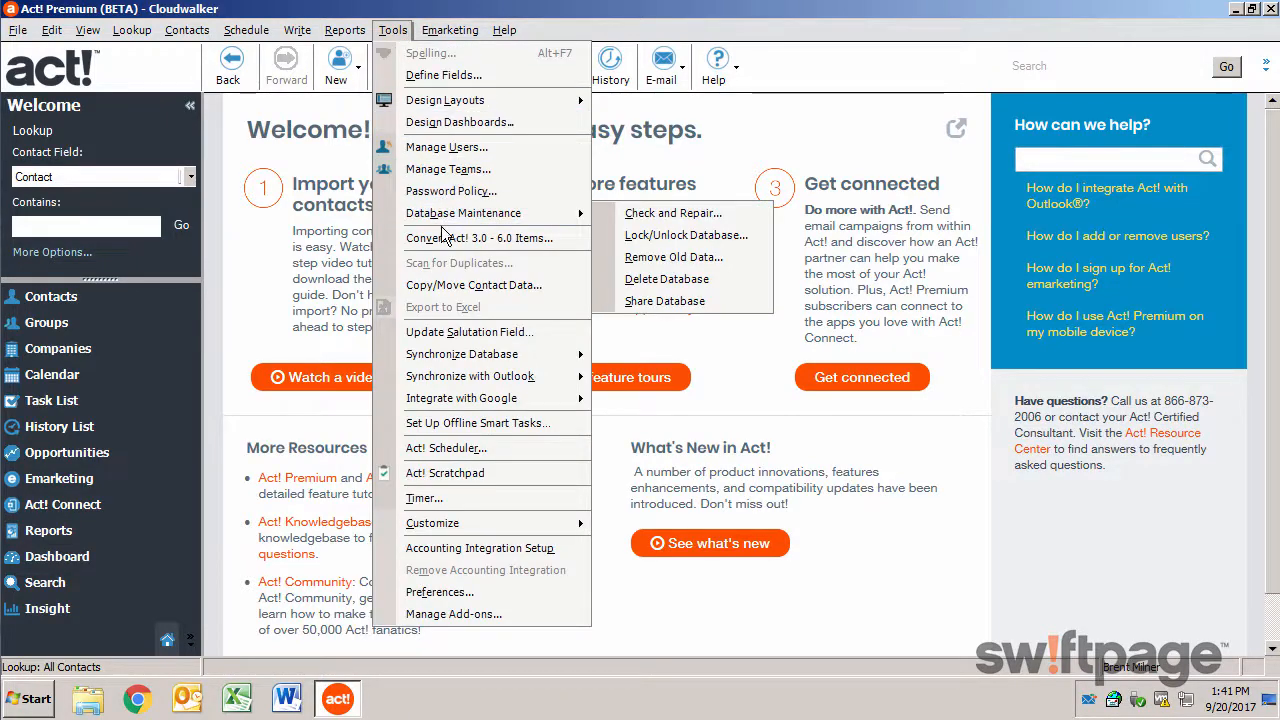
mouse_move(610, 234)
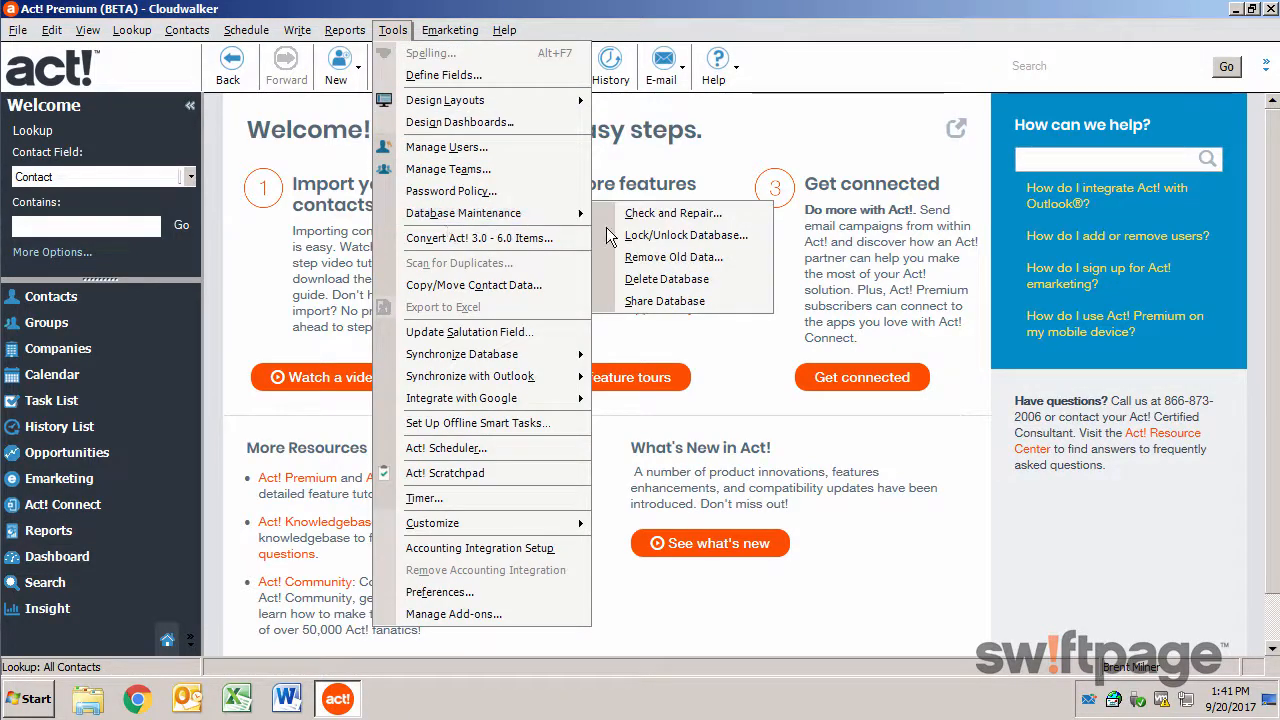
left_click(664, 301)
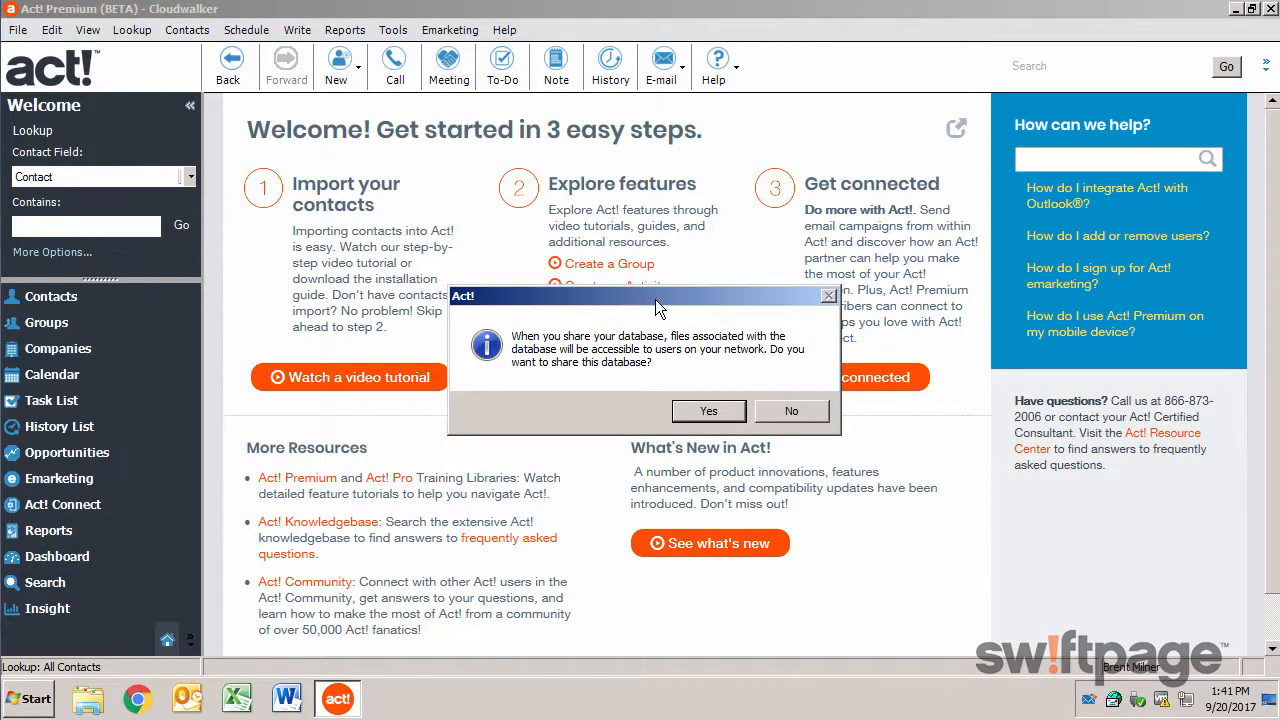
- Confirm with Yes that the database should be shared on the network
left_click(708, 411)
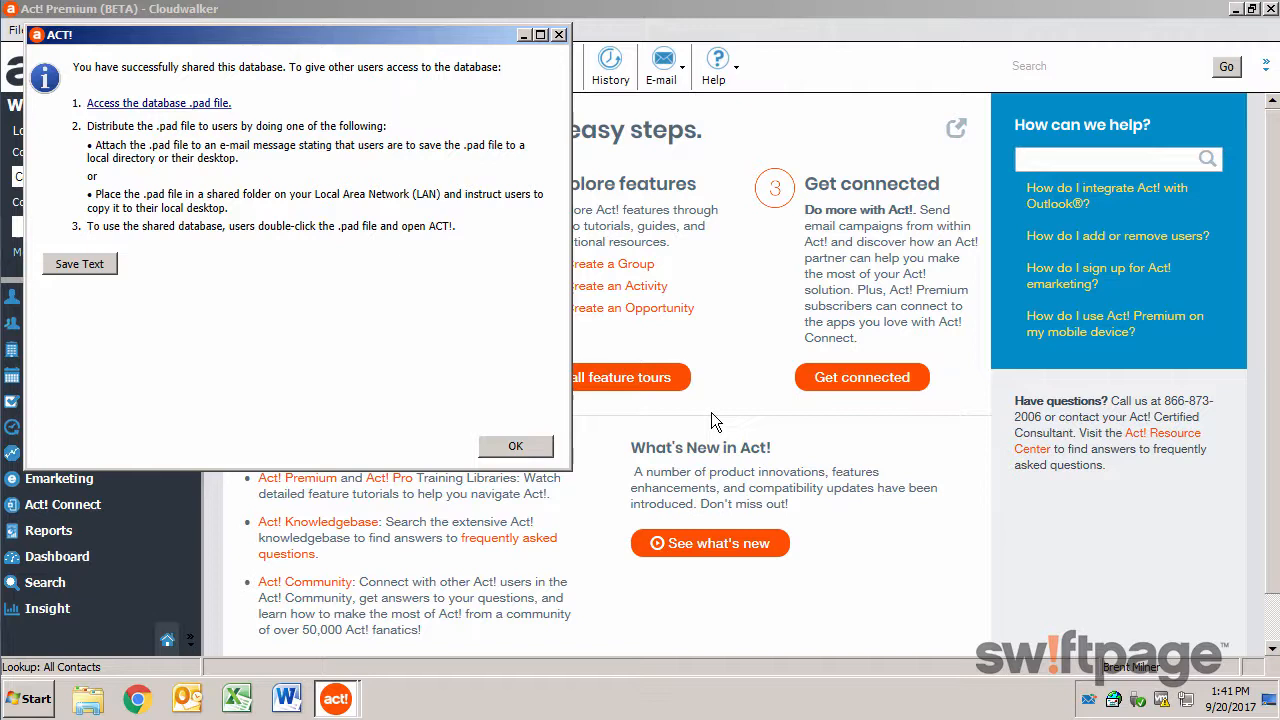
mouse_move(340, 297)
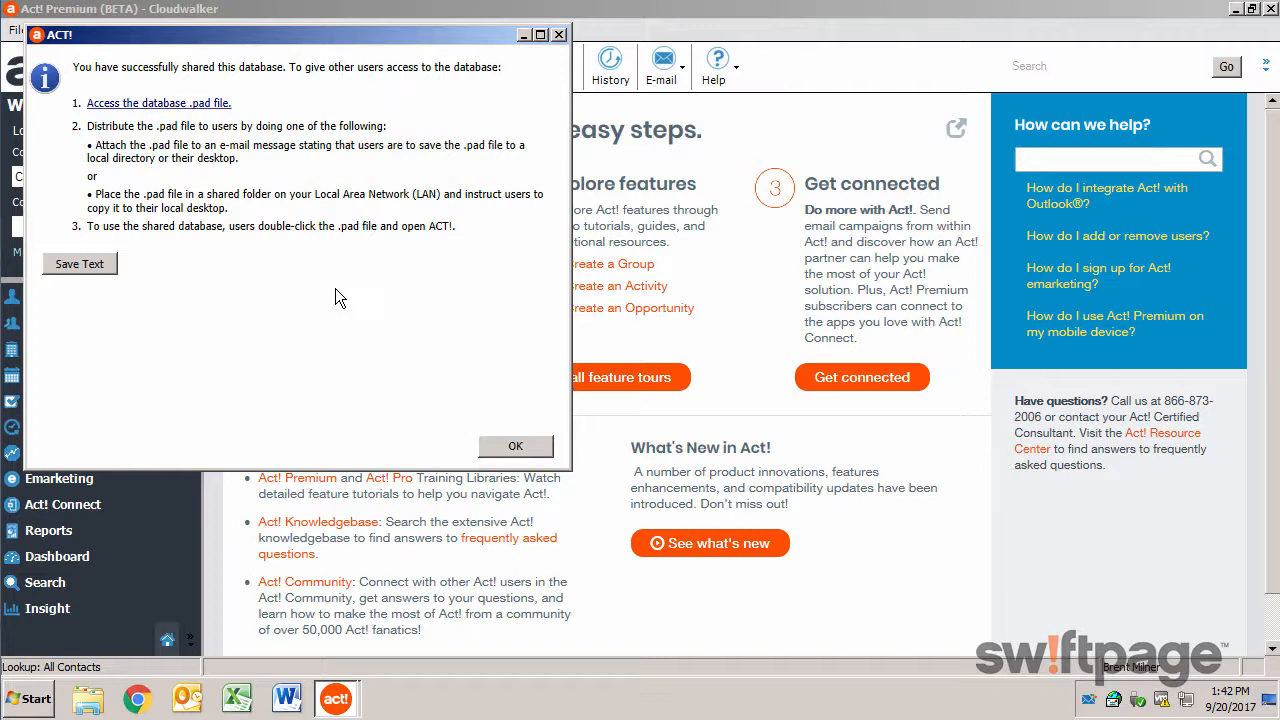
mouse_move(190, 140)
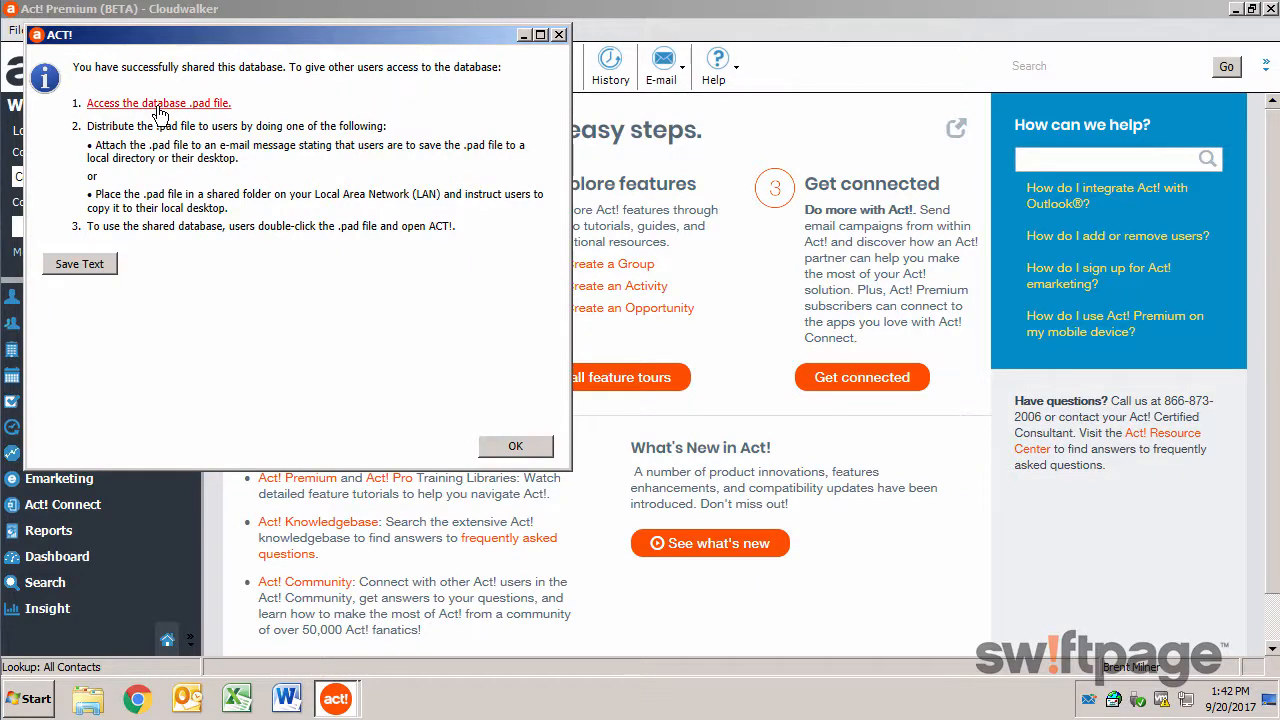
- Reveal the Cloudwalker .pad file in Explorer, then close Explorer and the success message
left_click(158, 103)
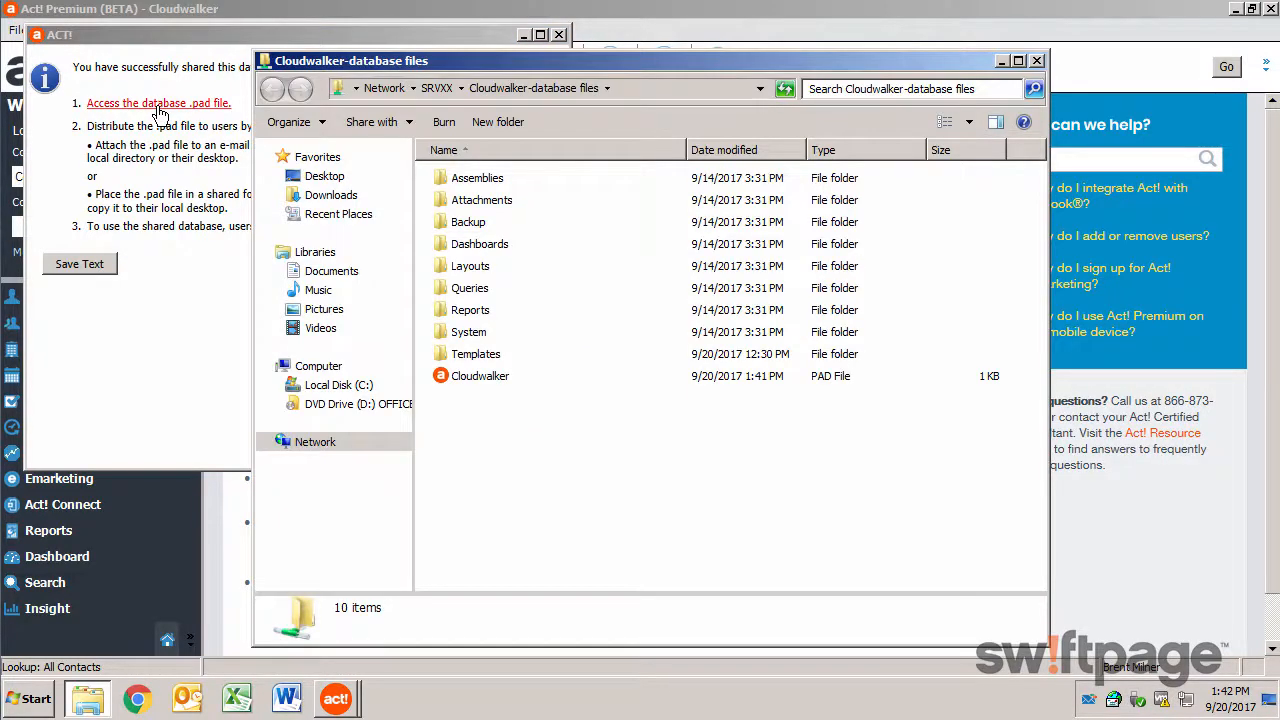
mouse_move(483, 387)
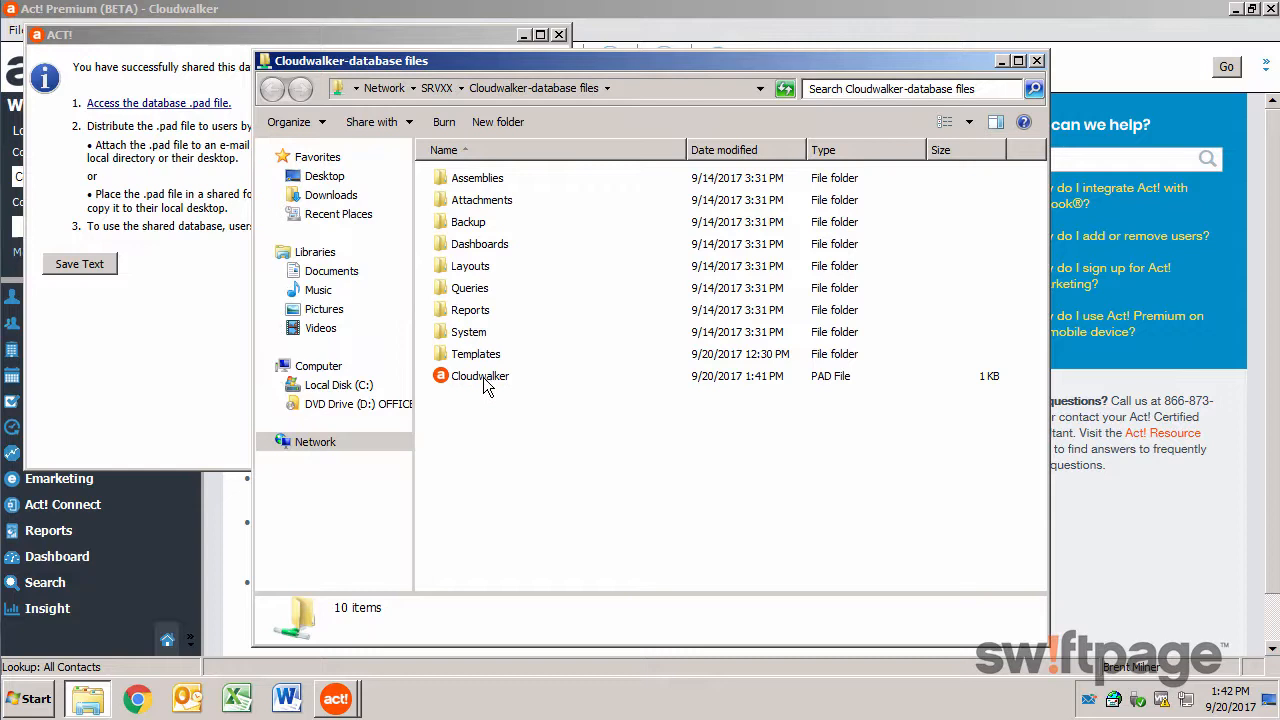
left_click(480, 375)
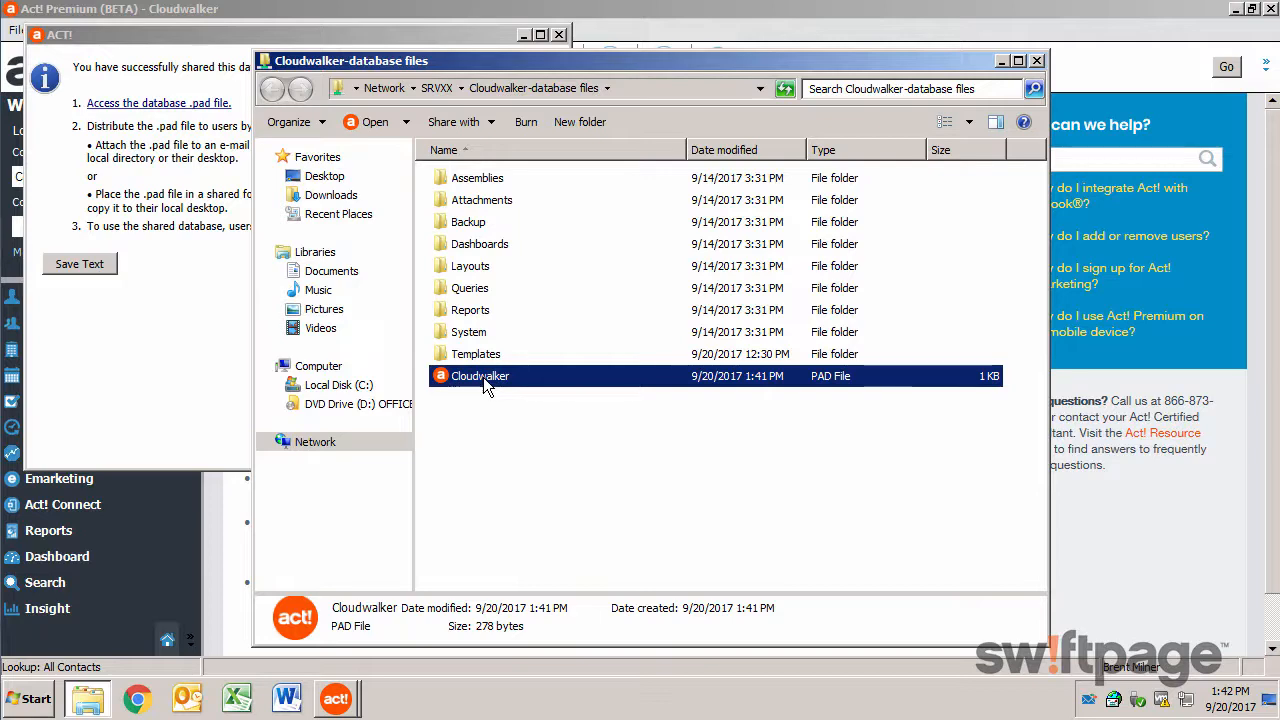
left_click(1036, 61)
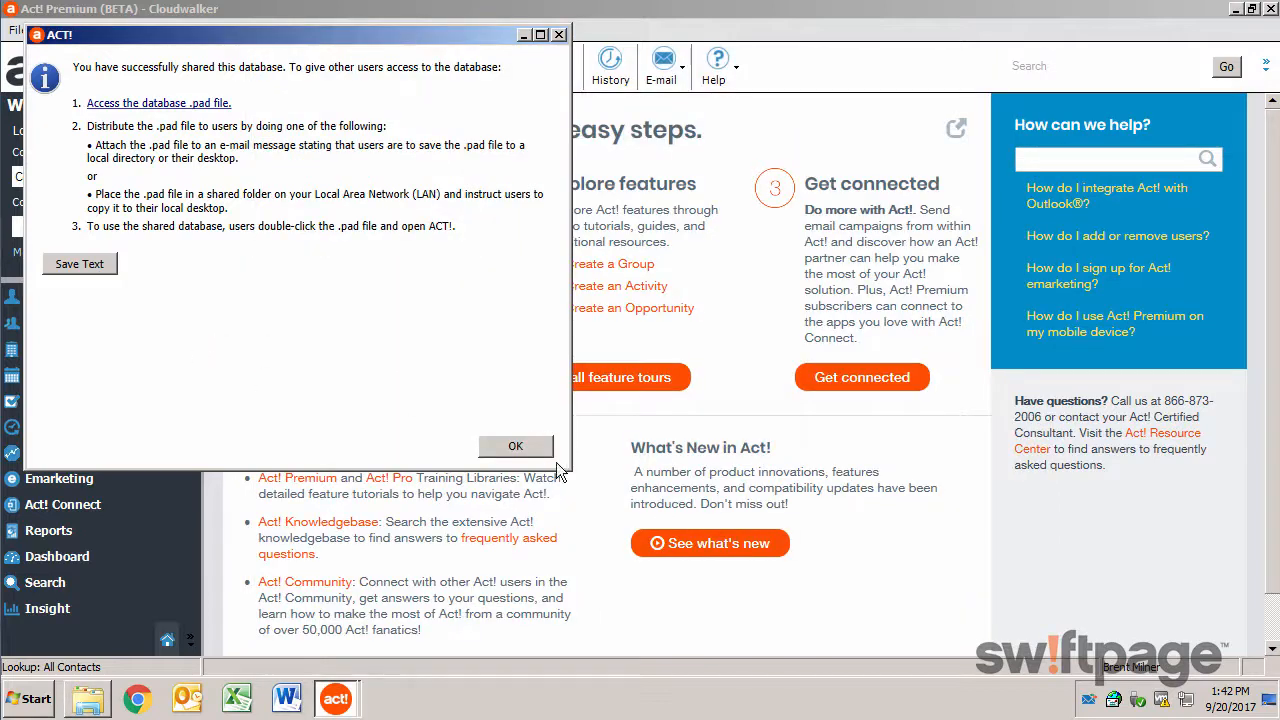
left_click(515, 446)
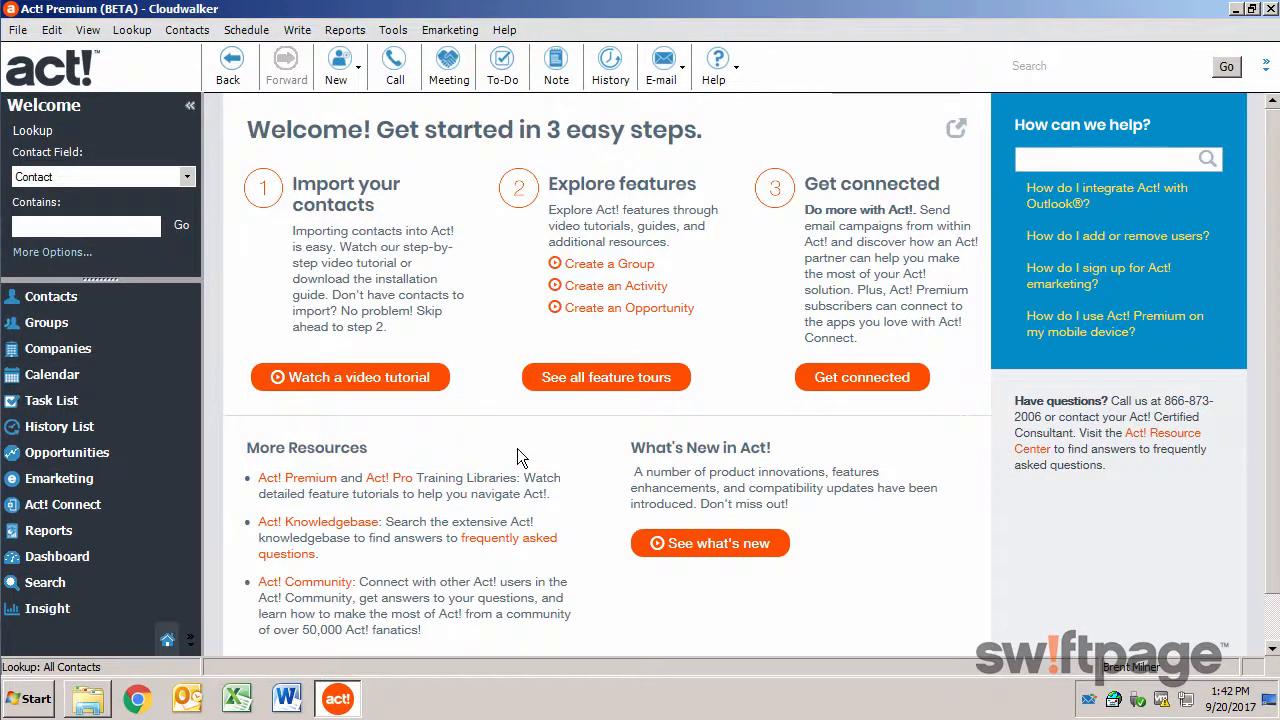